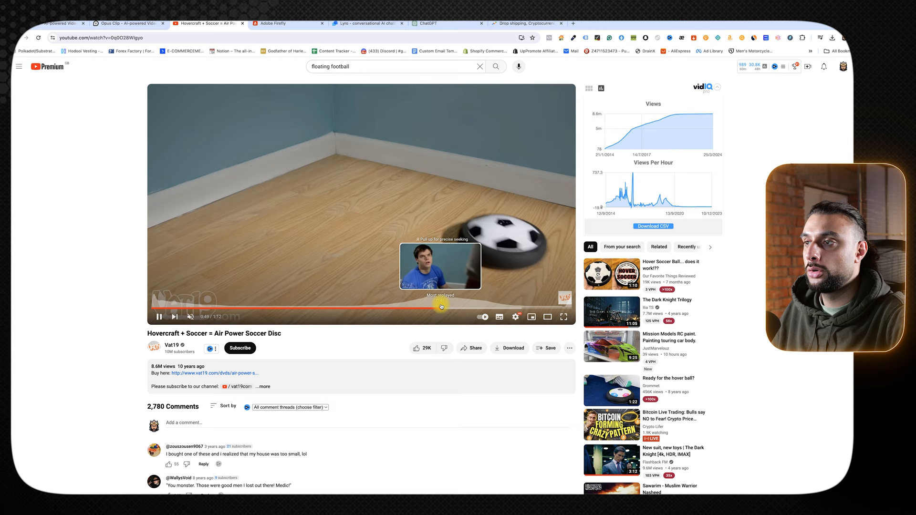
Seek ahead in the Vat19 Hovercraft + Soccer video to the disc-kicking part
drag(441, 306, 392, 309)
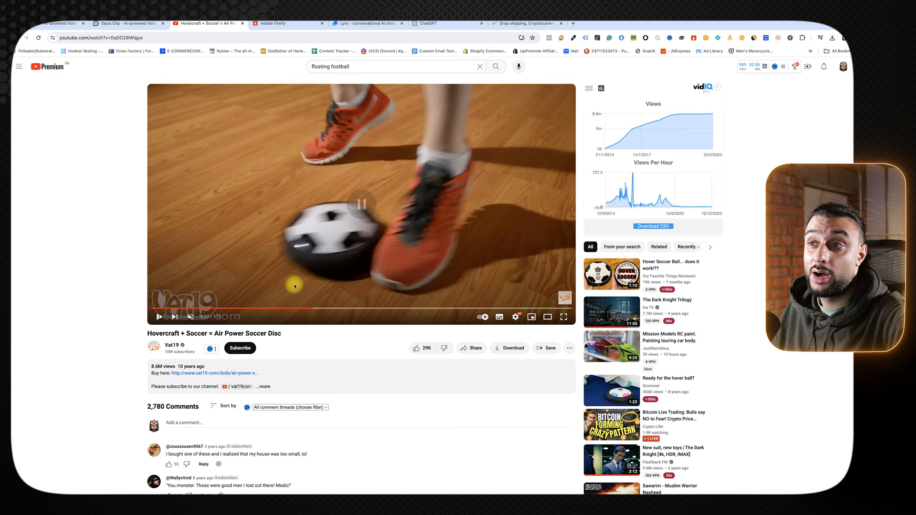
Load the Hovercraft soccer YouTube link in Opus Clip and choose the Simple caption preset
click(126, 23)
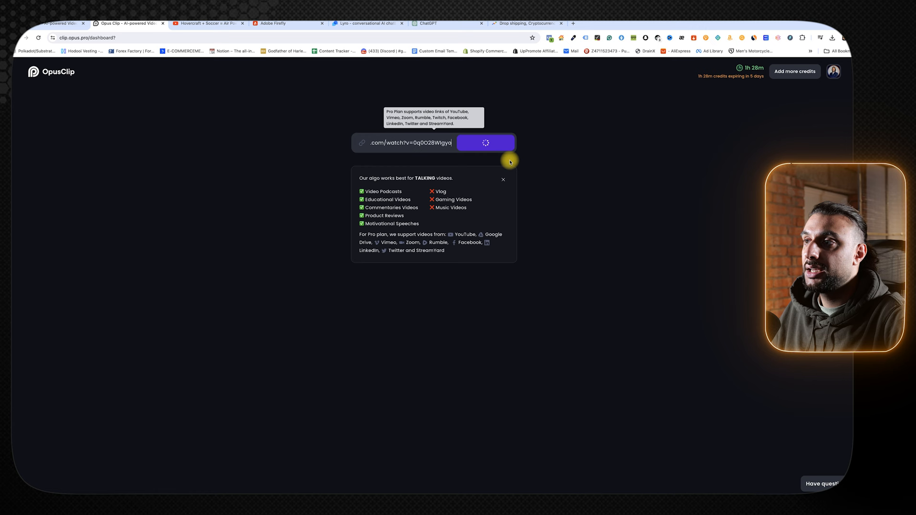
click(485, 142)
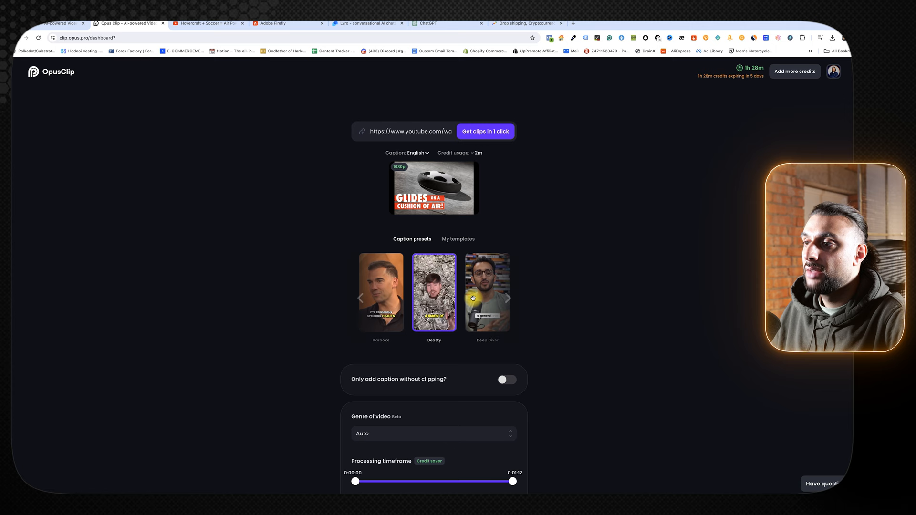
click(508, 297)
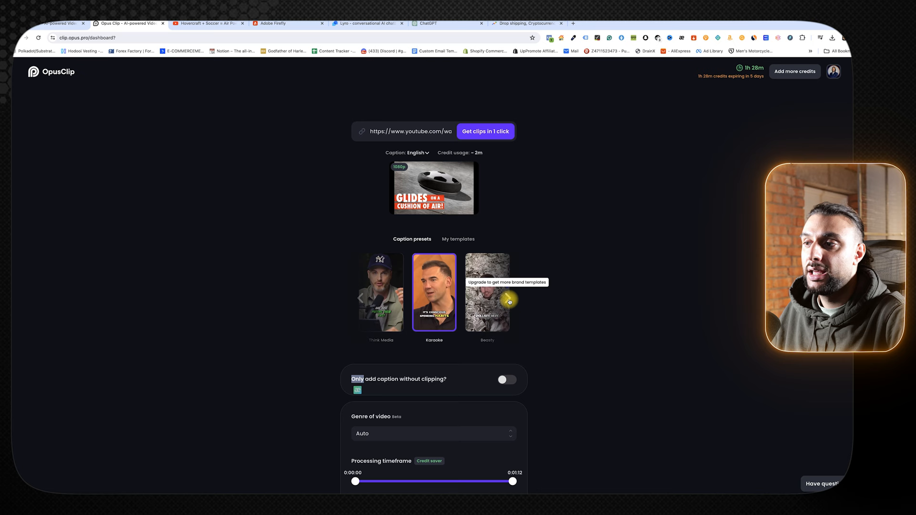
scroll(down, 3)
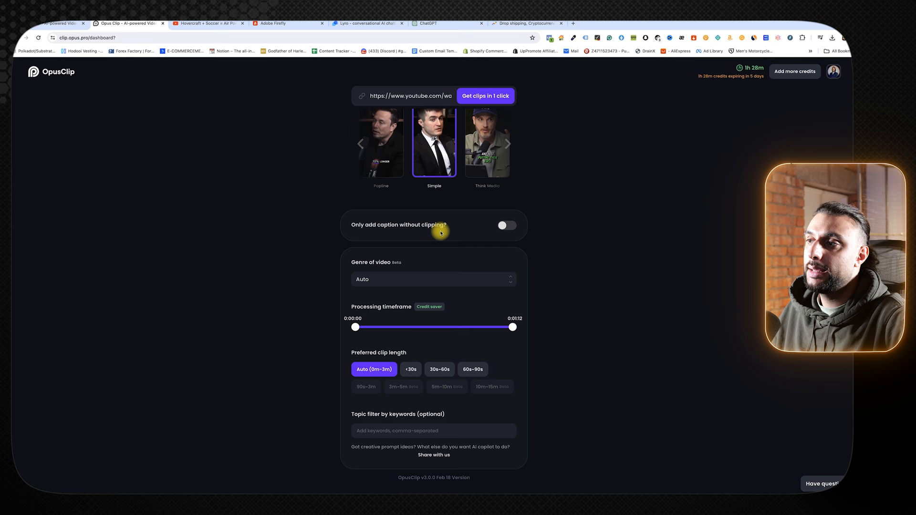
Set the genre to Sports commentary and the preferred clip length to under 30 seconds
click(432, 279)
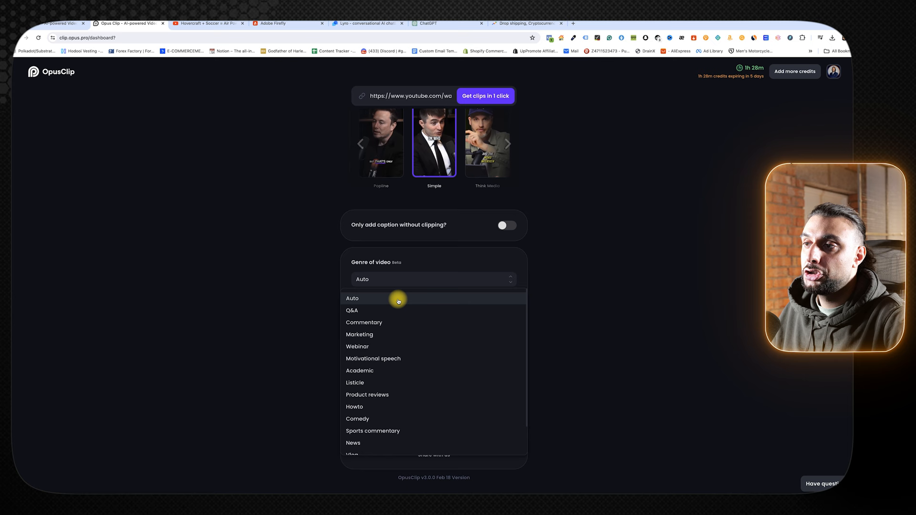
click(373, 431)
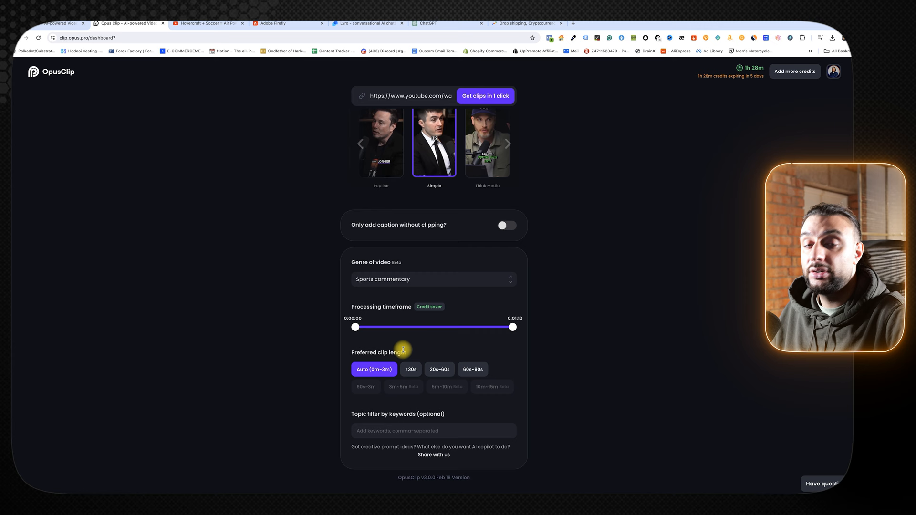
click(439, 370)
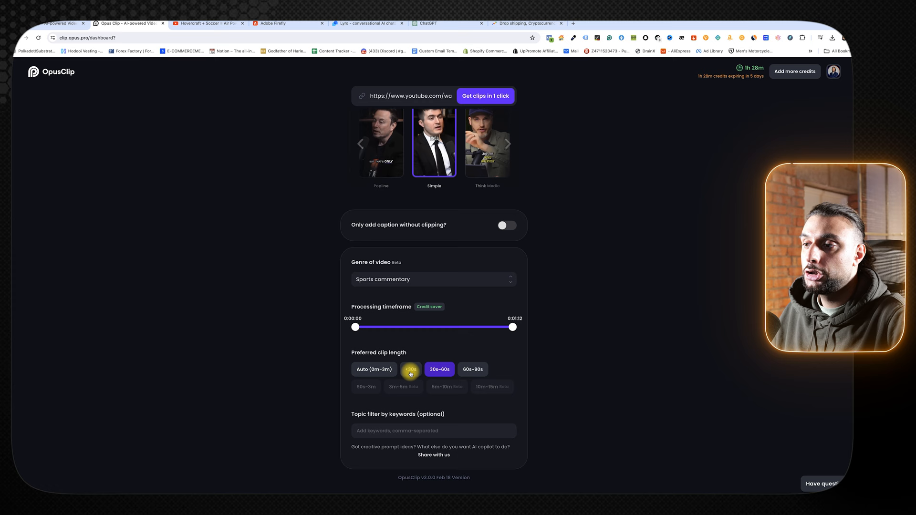
click(411, 369)
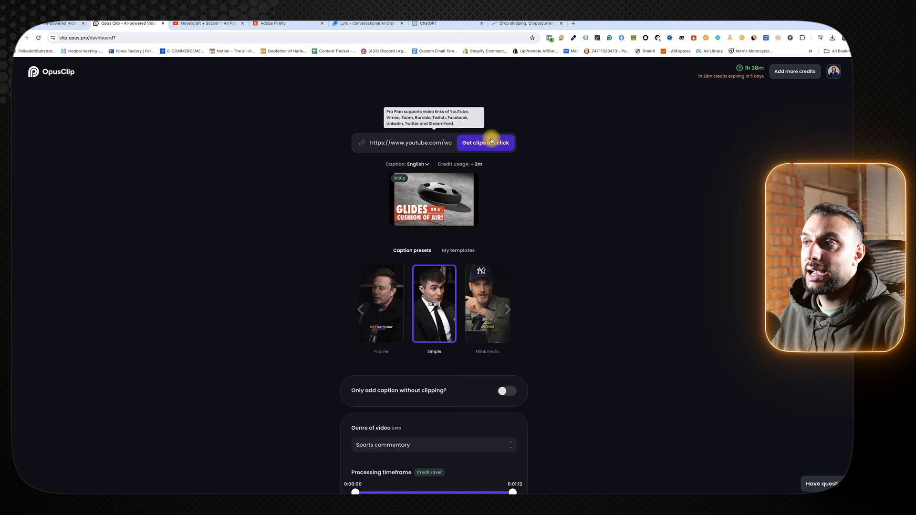
Generate clips in one click, producing the top AirPower Soccer Disc clip scoring 94
click(485, 142)
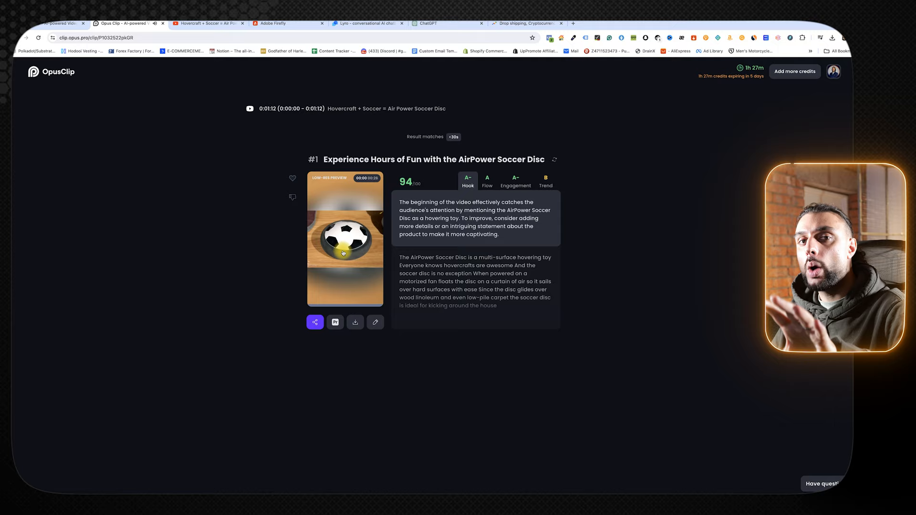
mouse_move(520, 258)
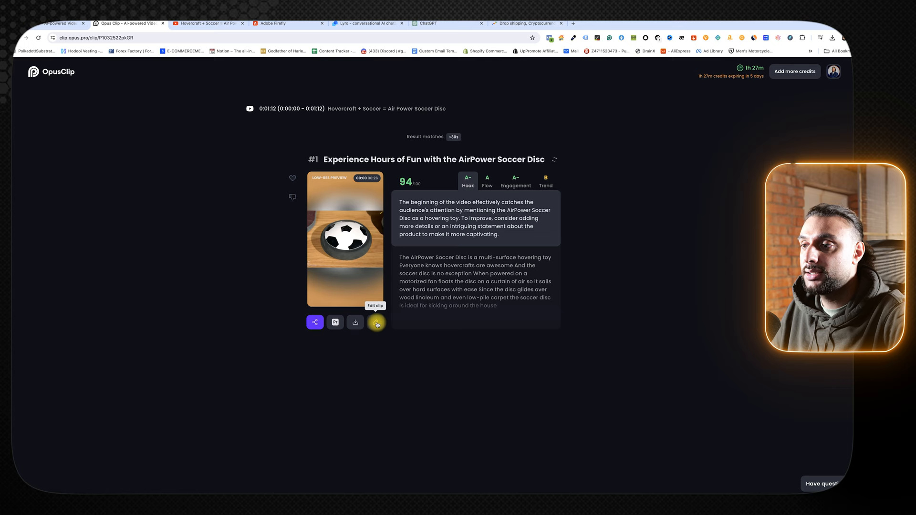
Edit the top AirPower Soccer Disc clip and show its Design settings
click(376, 321)
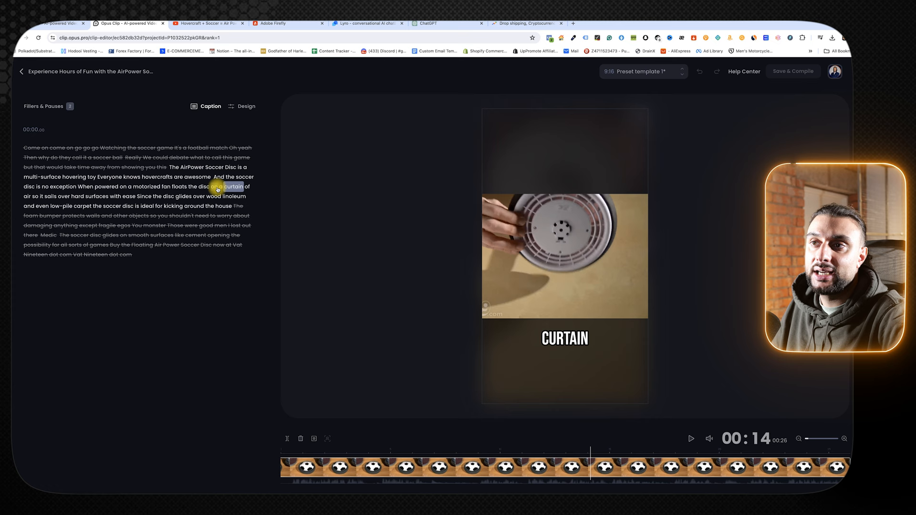
click(246, 106)
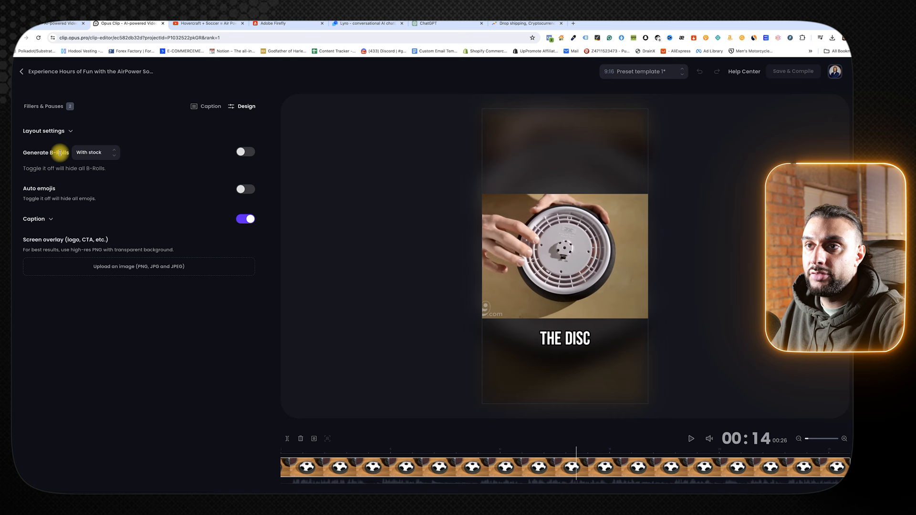
mouse_move(206, 190)
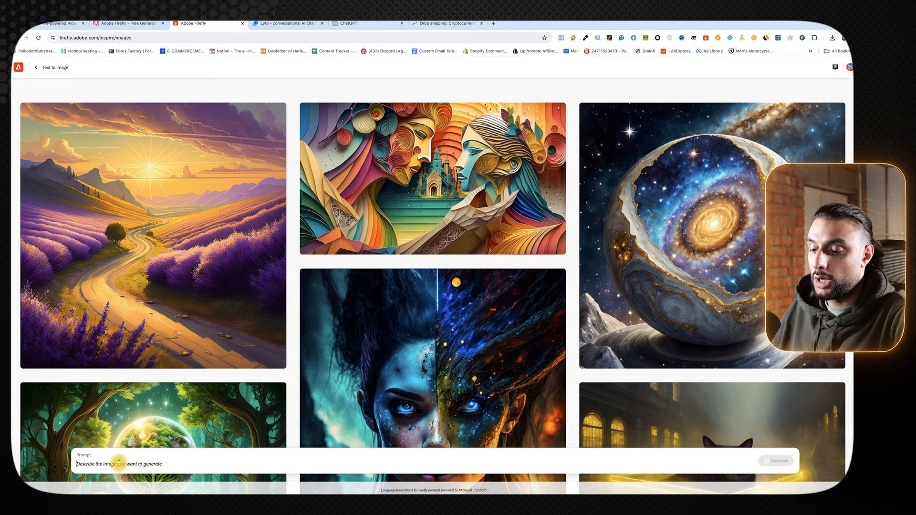
Enter the prompt 'I want a football background' in Firefly and generate images
click(778, 460)
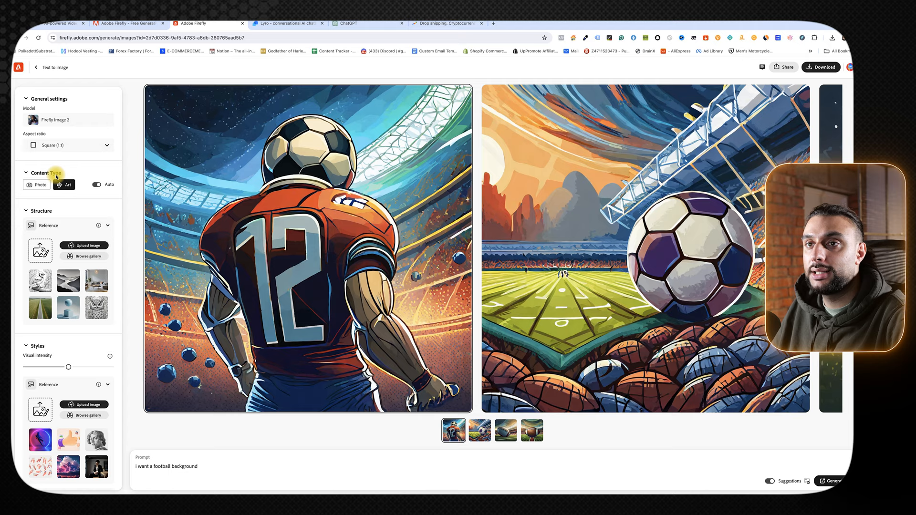
Regenerate the football background as Photo content in Landscape (4:3)
click(37, 184)
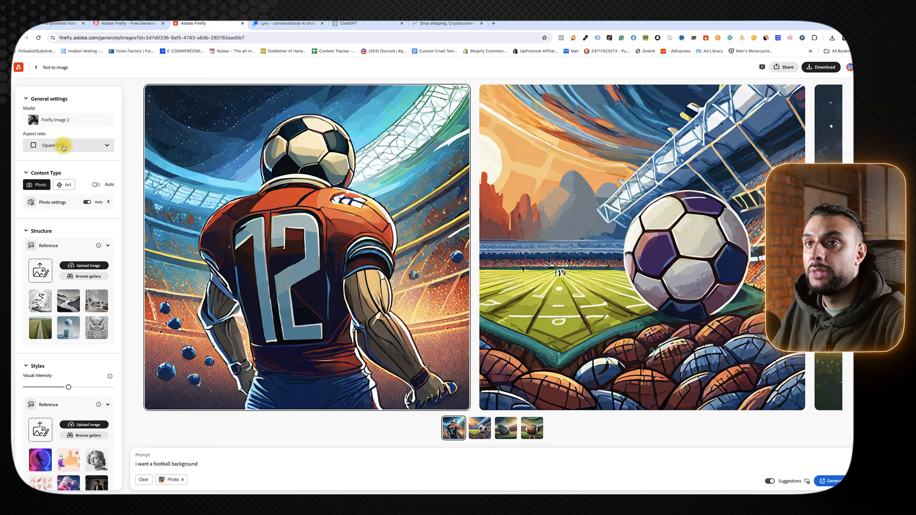
click(69, 145)
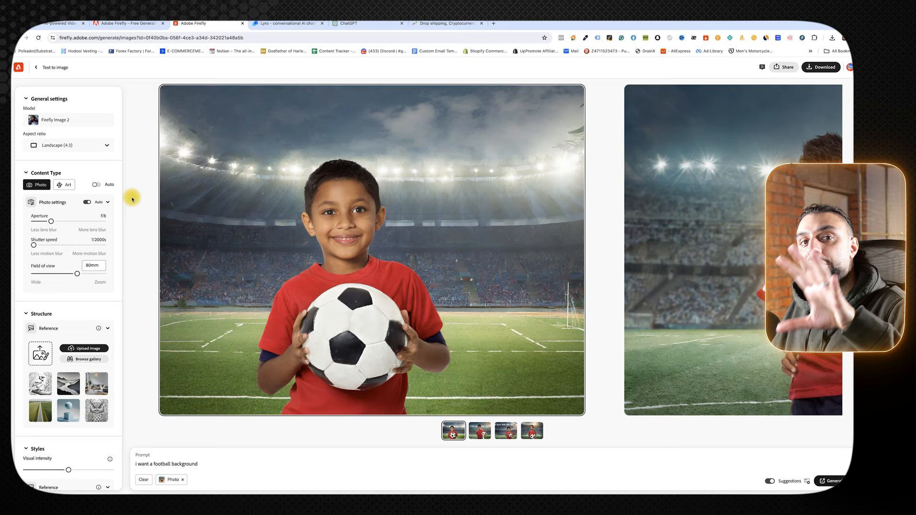
click(531, 431)
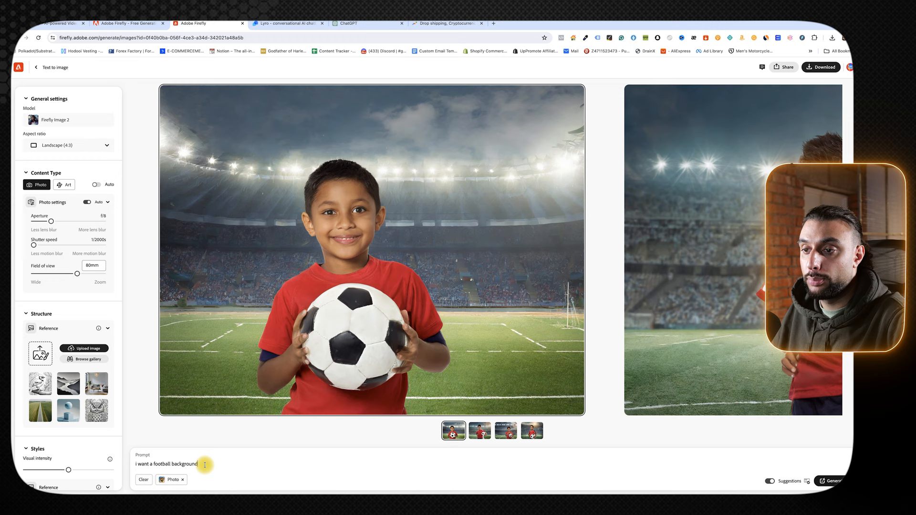
click(170, 464)
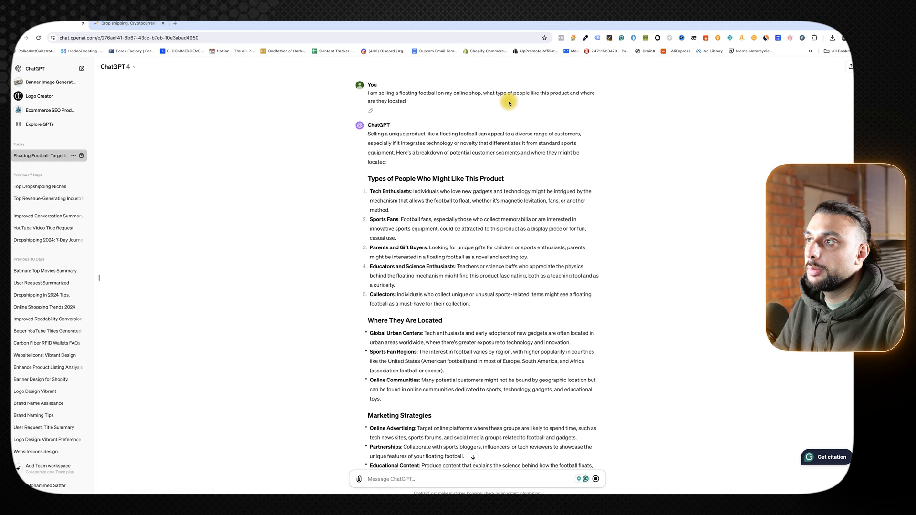
Review the customer-type answer and ask what countries those customers are based in
scroll(down, 3)
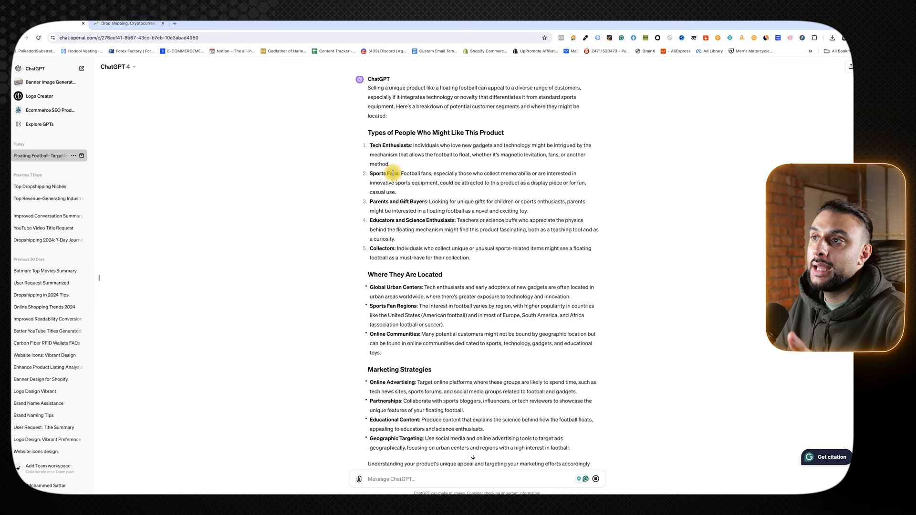
scroll(down, 3)
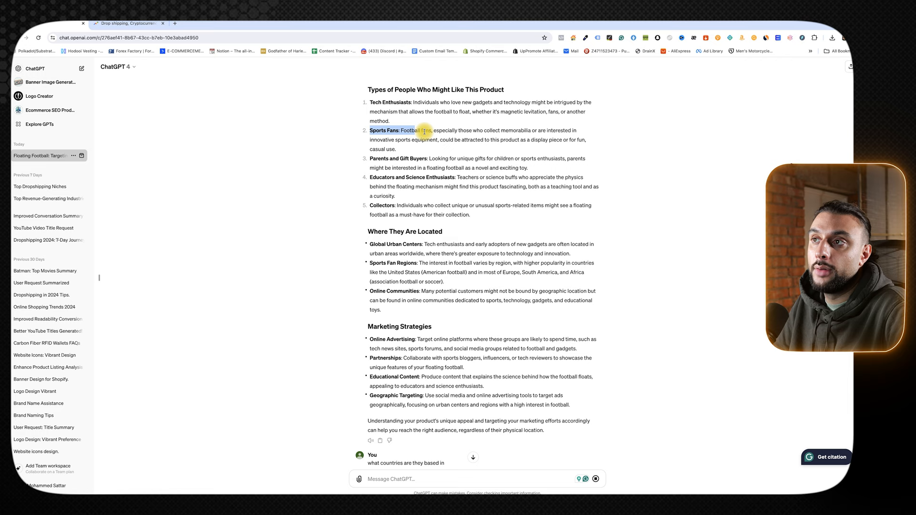
scroll(down, 3)
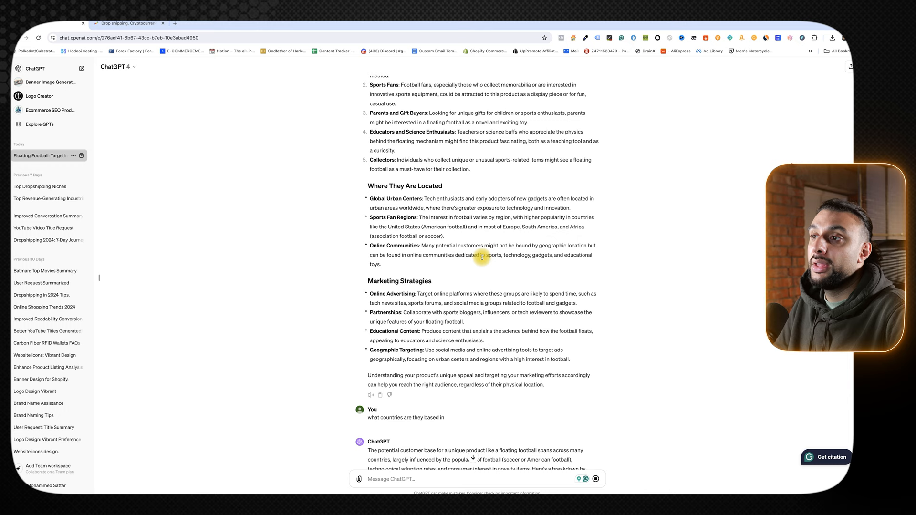
mouse_move(405, 254)
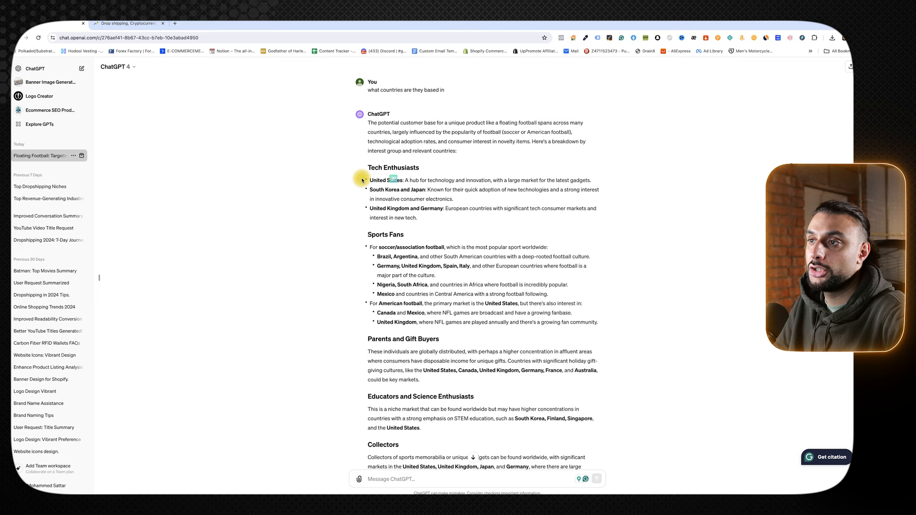
scroll(down, 3)
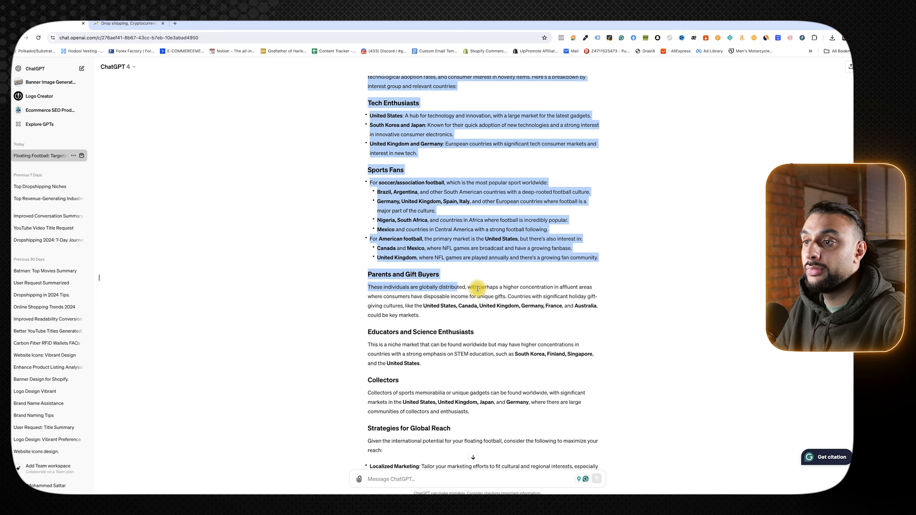
click(535, 247)
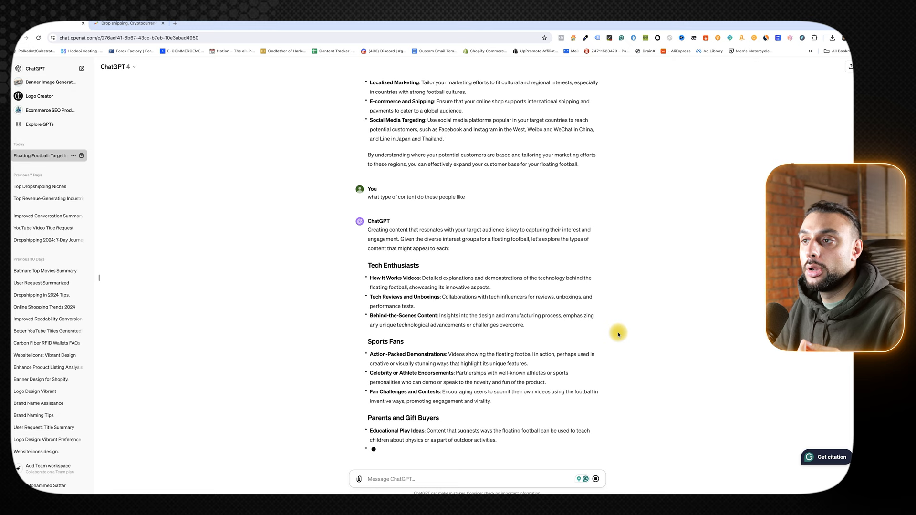
Read through the content-ideas answer covering tech enthusiasts, sports fans, parents, educators and collectors
scroll(down, 3)
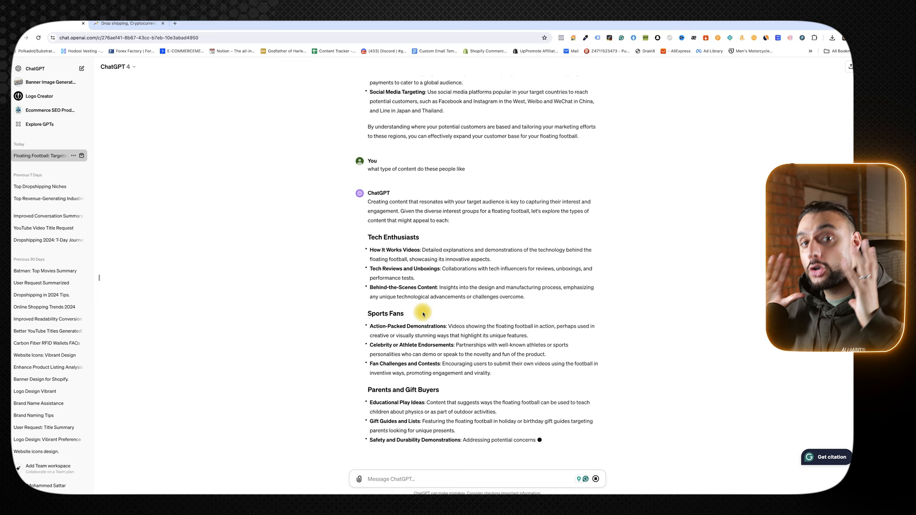
scroll(down, 3)
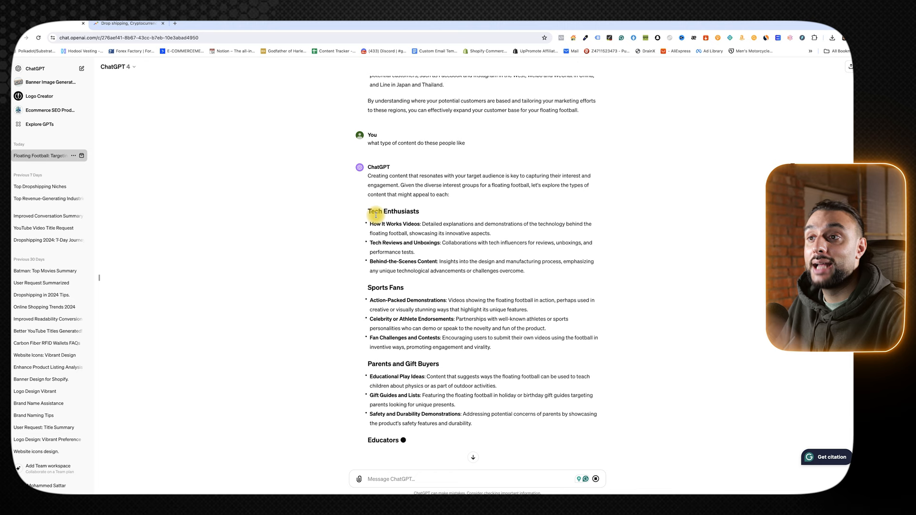
scroll(down, 3)
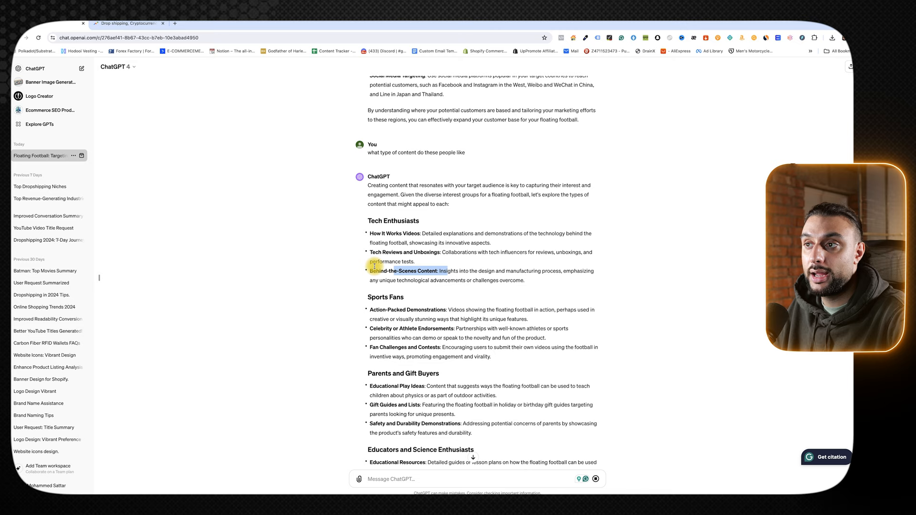
scroll(down, 3)
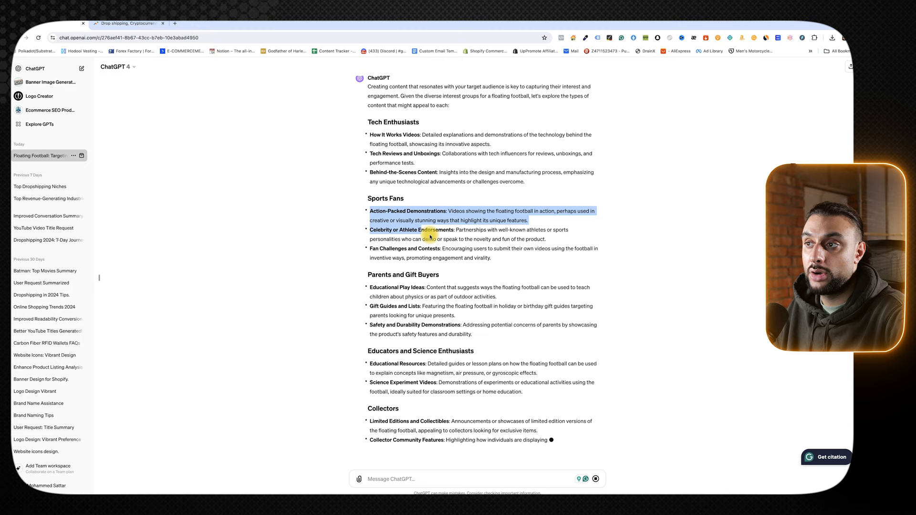
scroll(down, 3)
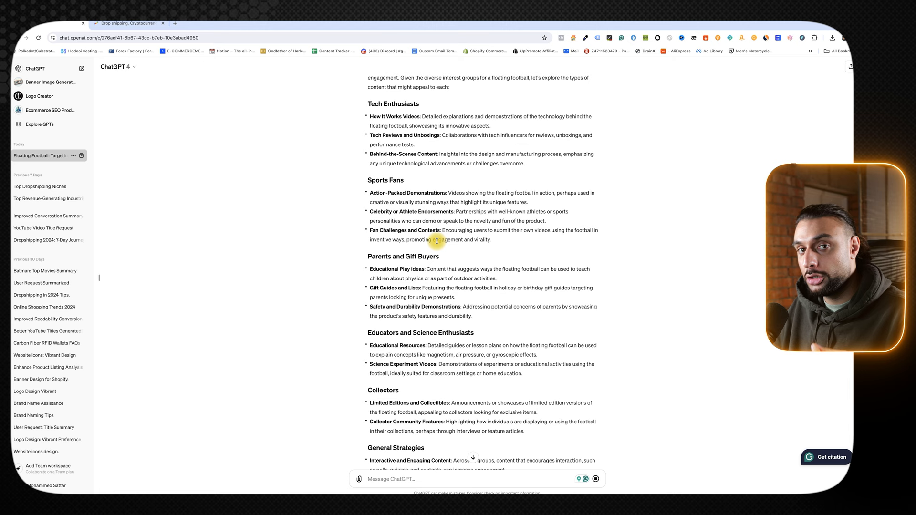
mouse_move(377, 246)
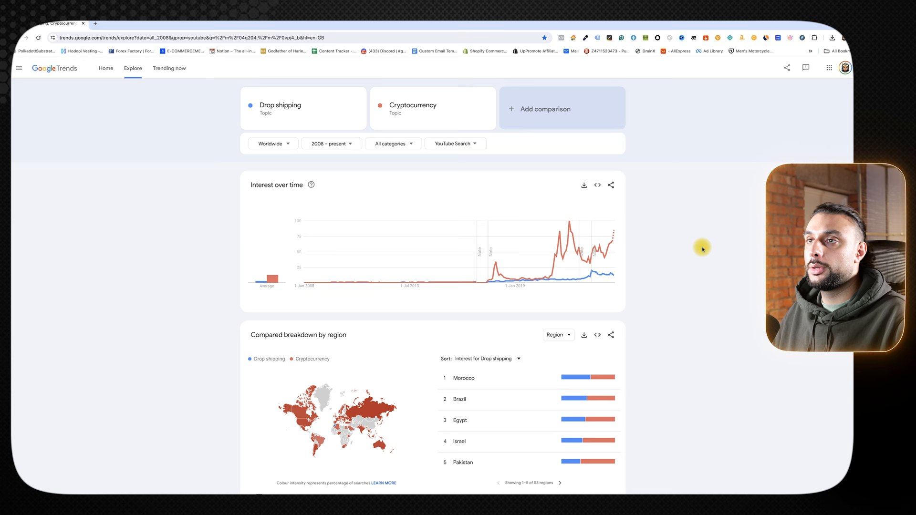
mouse_move(416, 106)
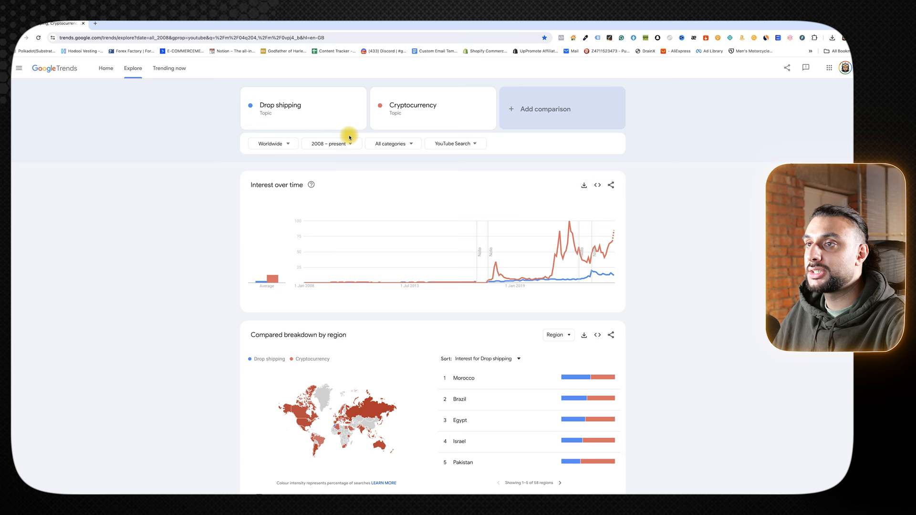
mouse_move(600, 278)
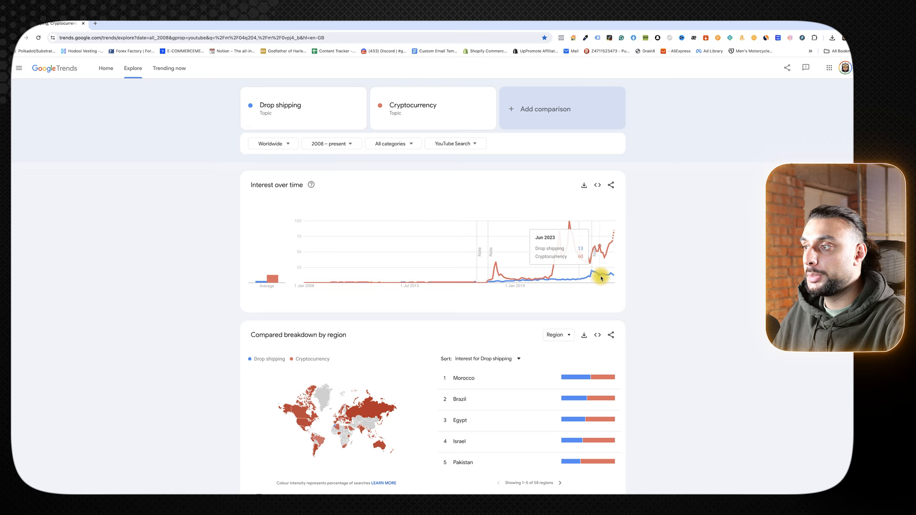
mouse_move(581, 270)
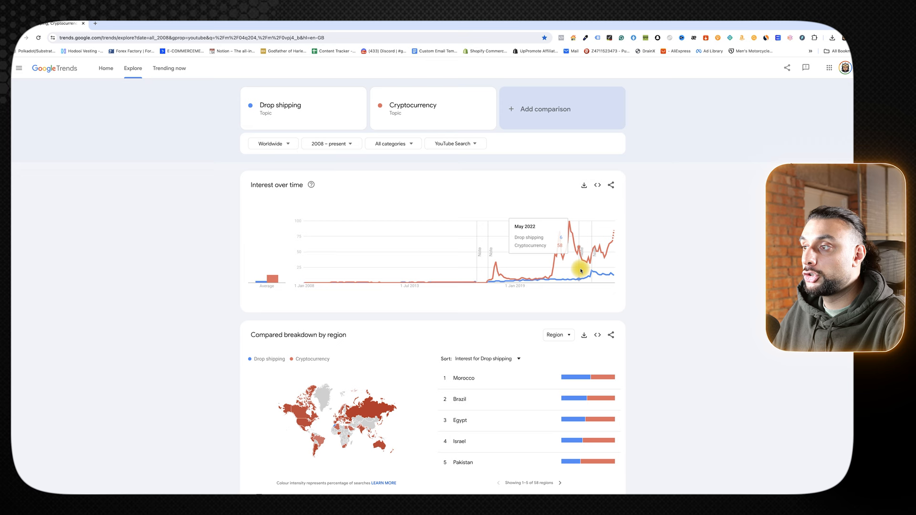
mouse_move(611, 246)
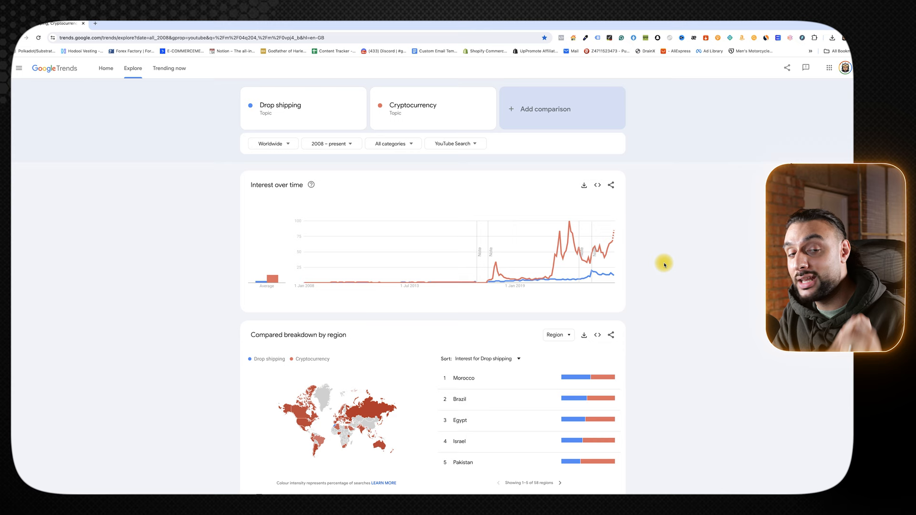
mouse_move(613, 251)
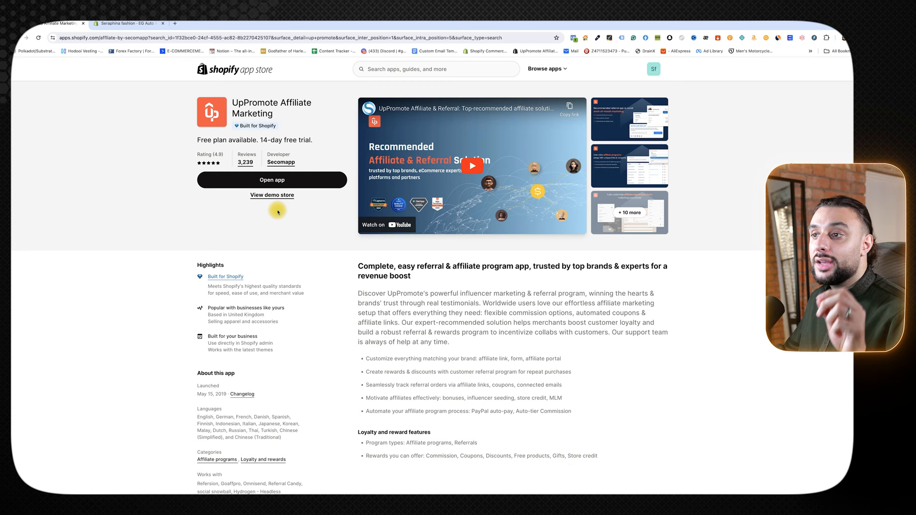
mouse_move(202, 299)
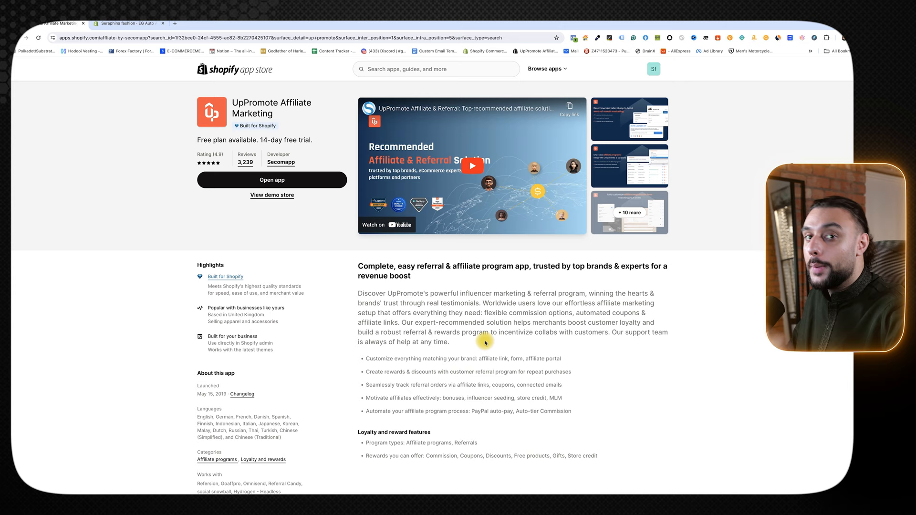
Scroll the UpPromote listing to its pricing tiers, free plan up to $199.99/month Enterprise
scroll(down, 3)
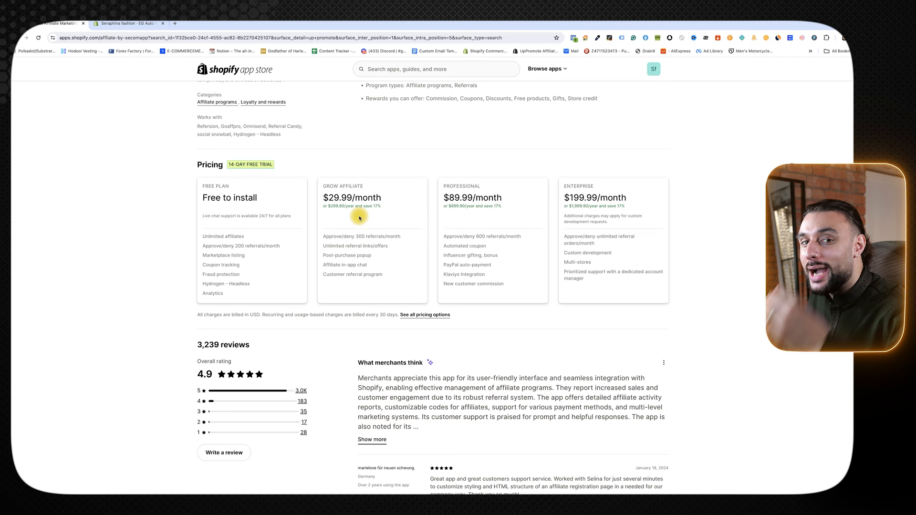